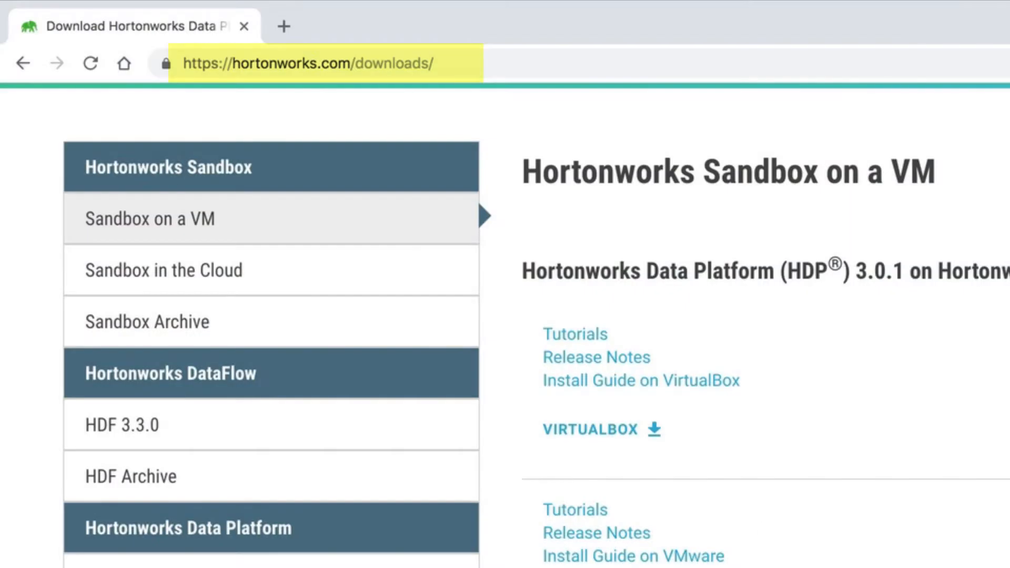
Start the HDP 3.0.1 Sandbox for VMWARE download from the Hortonworks downloads page.
scroll("up", 3)
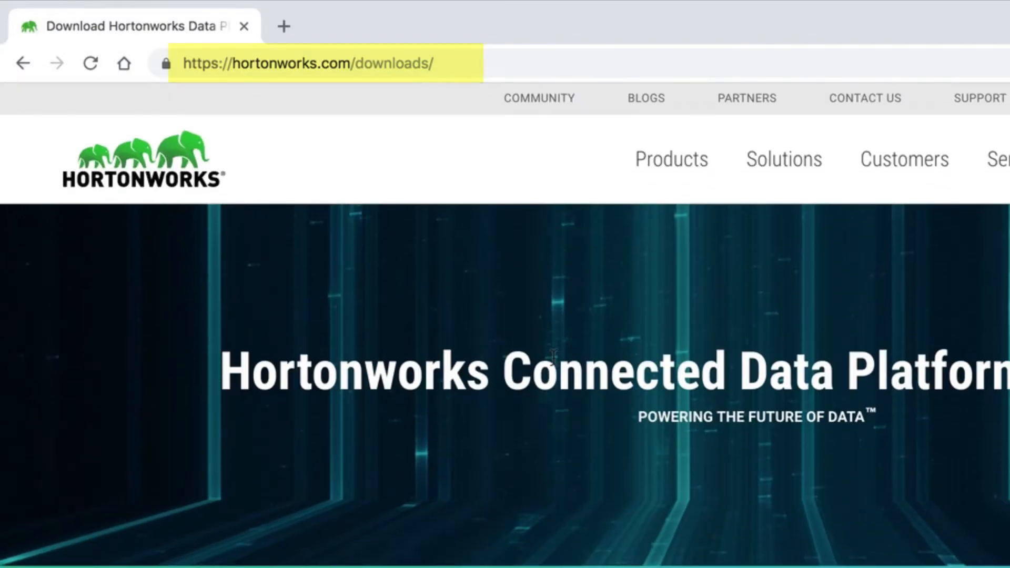
scroll("down", 3)
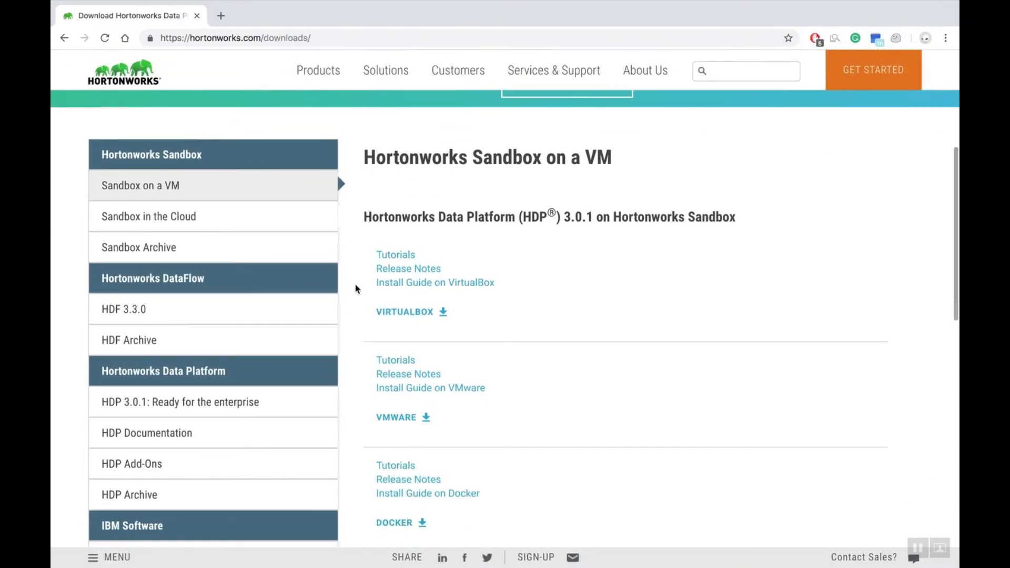
scroll("up", 3)
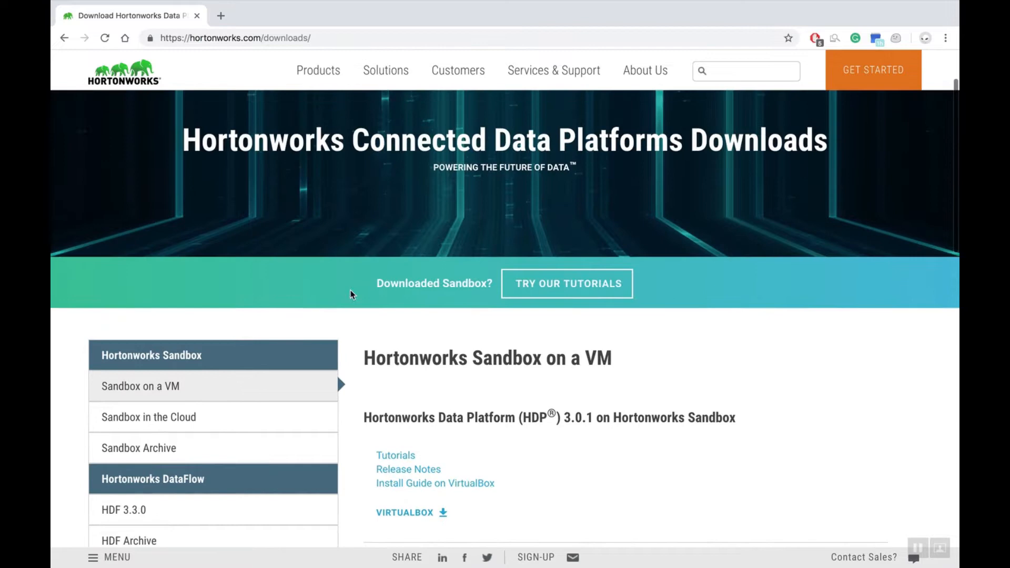
scroll("down", 3)
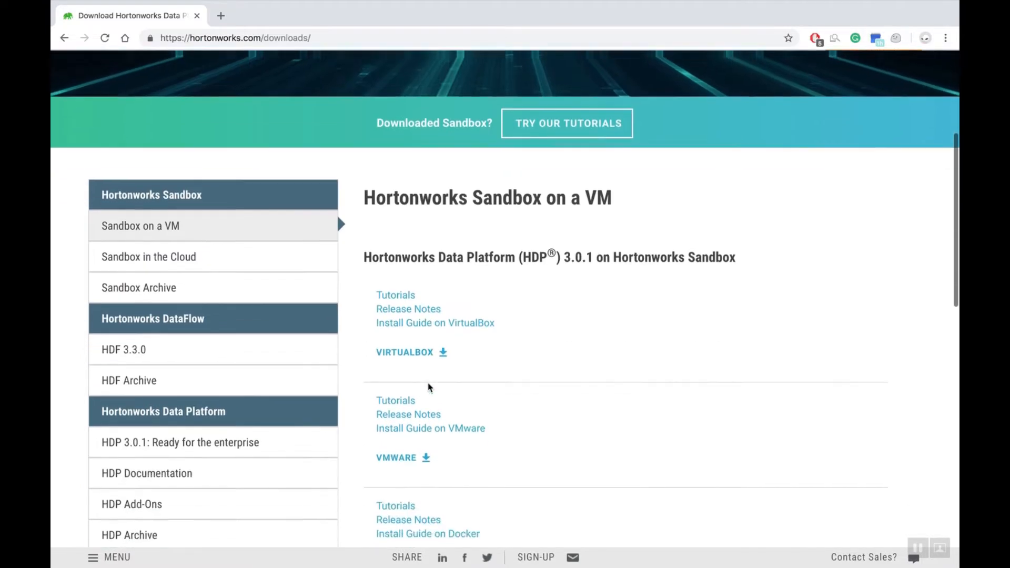
scroll("down", 3)
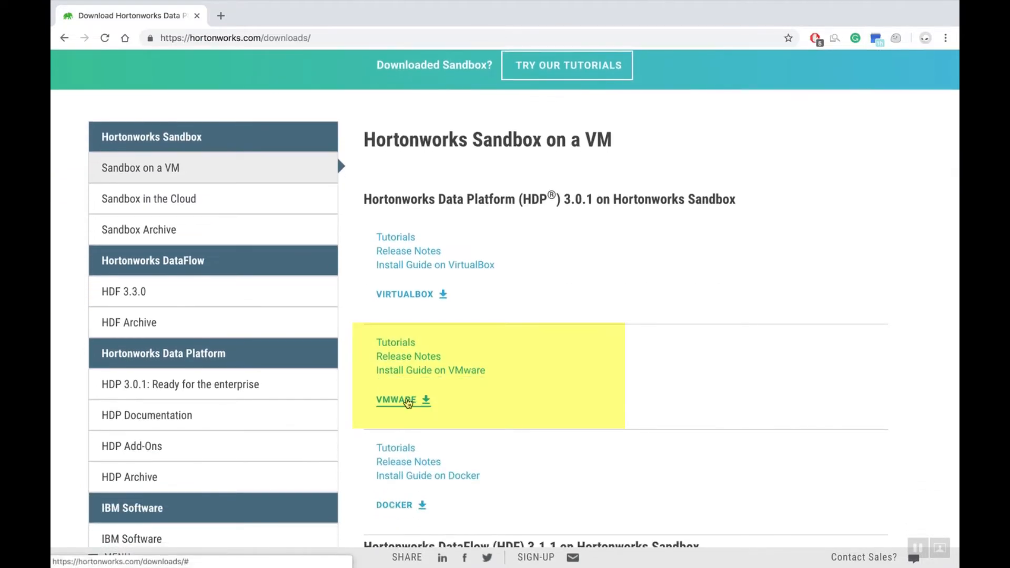
left_click(396, 400)
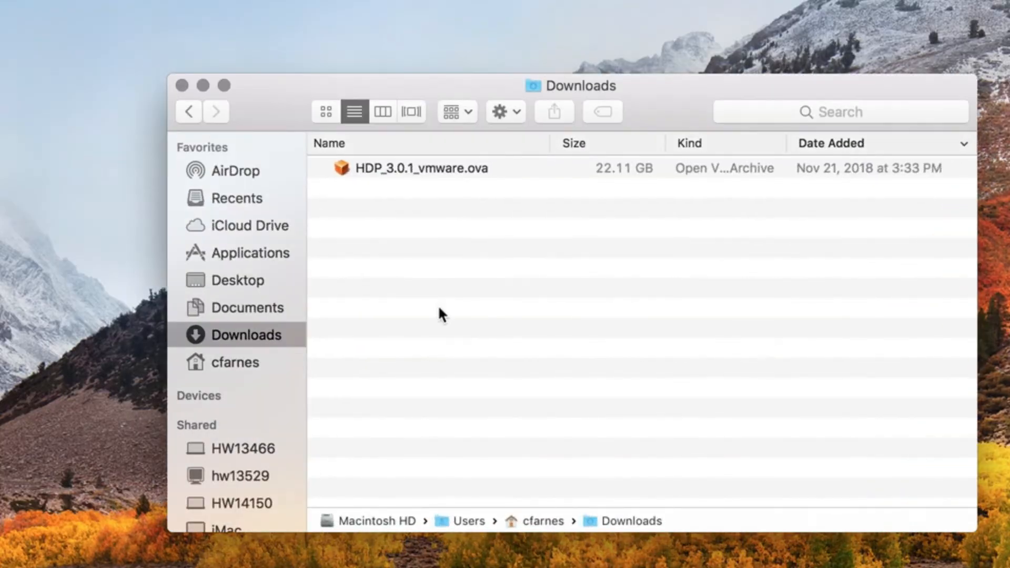
mouse_move(386, 199)
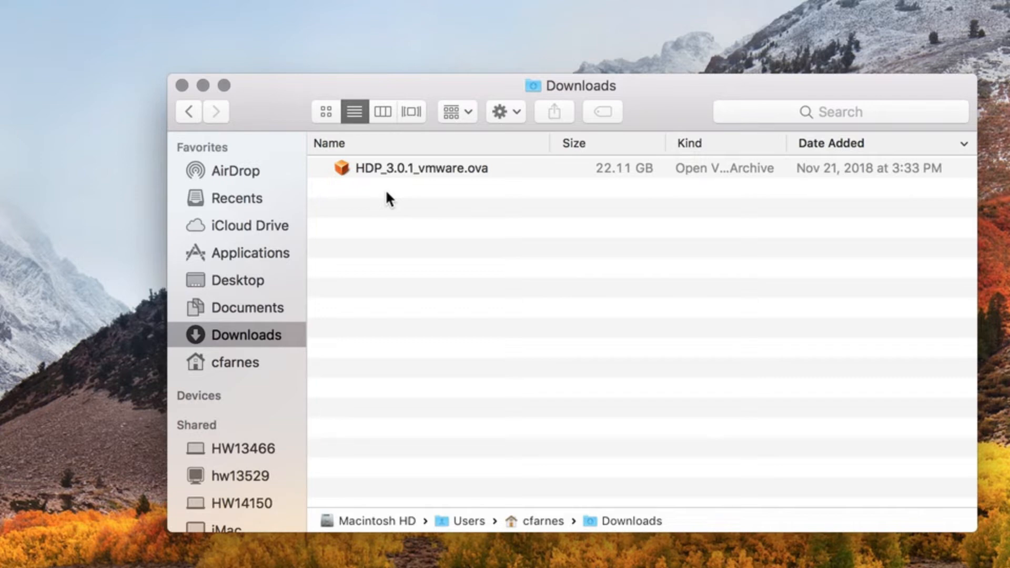
mouse_move(182, 85)
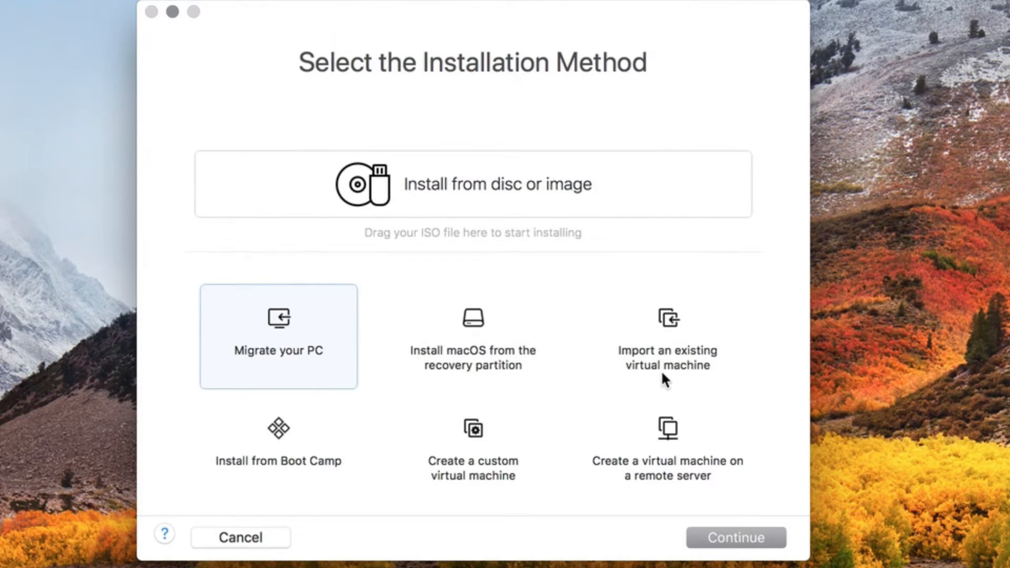
Import the downloaded HDP_3.0.1_vmware file as an existing VM saved in the Virtual Machines folder.
left_click(668, 337)
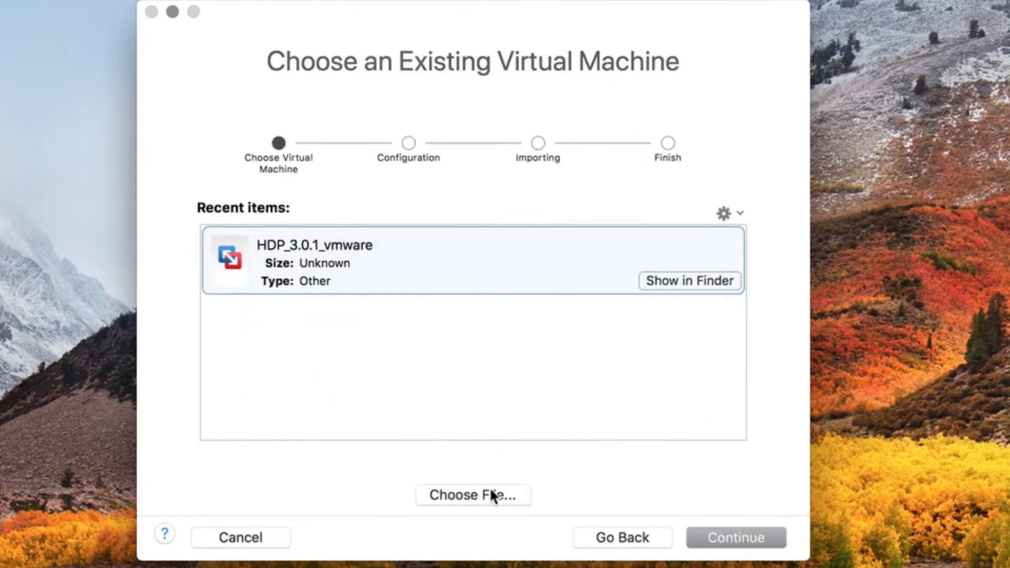
left_click(472, 495)
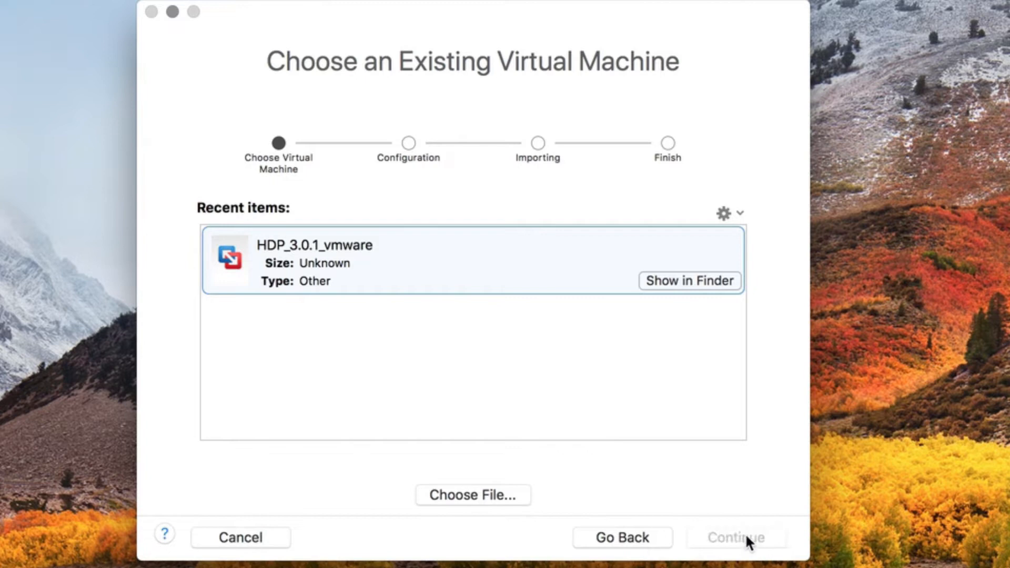
left_click(735, 538)
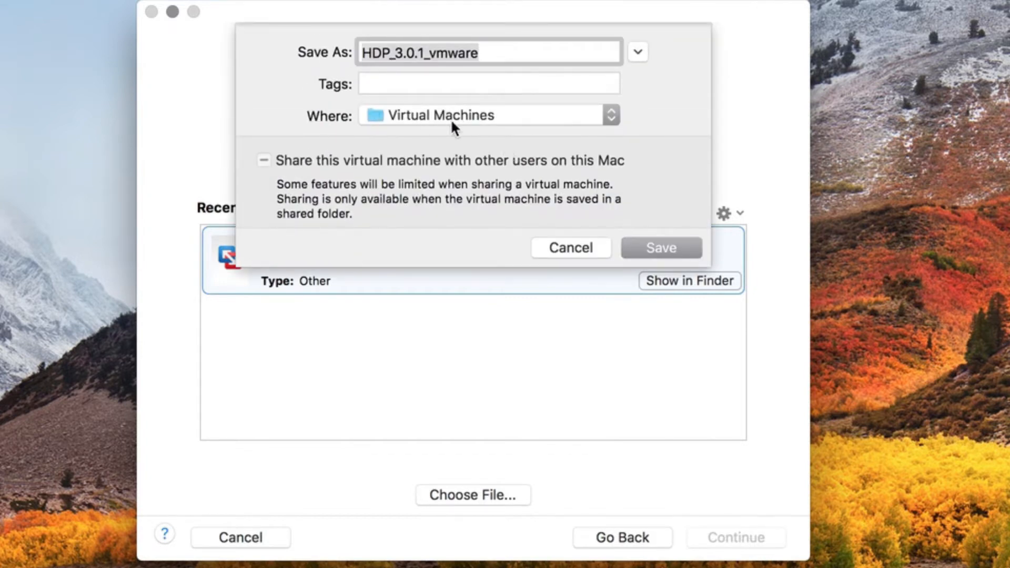
mouse_move(660, 249)
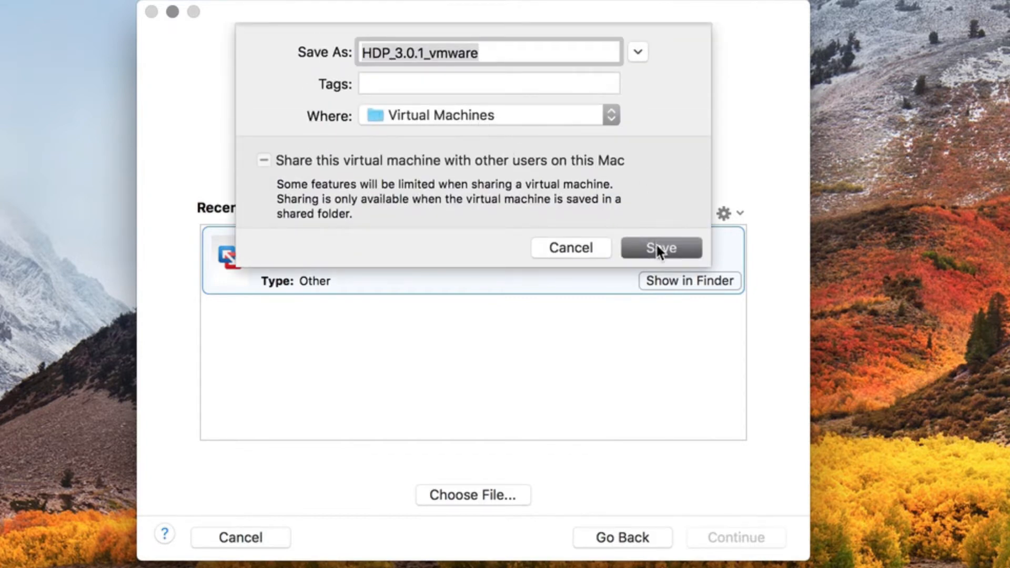
left_click(660, 247)
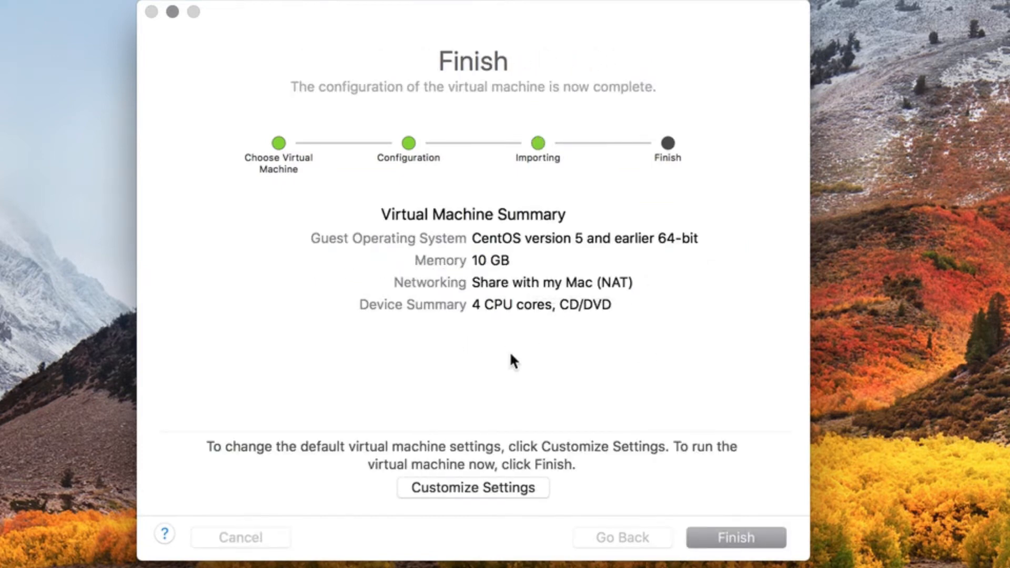
mouse_move(590, 422)
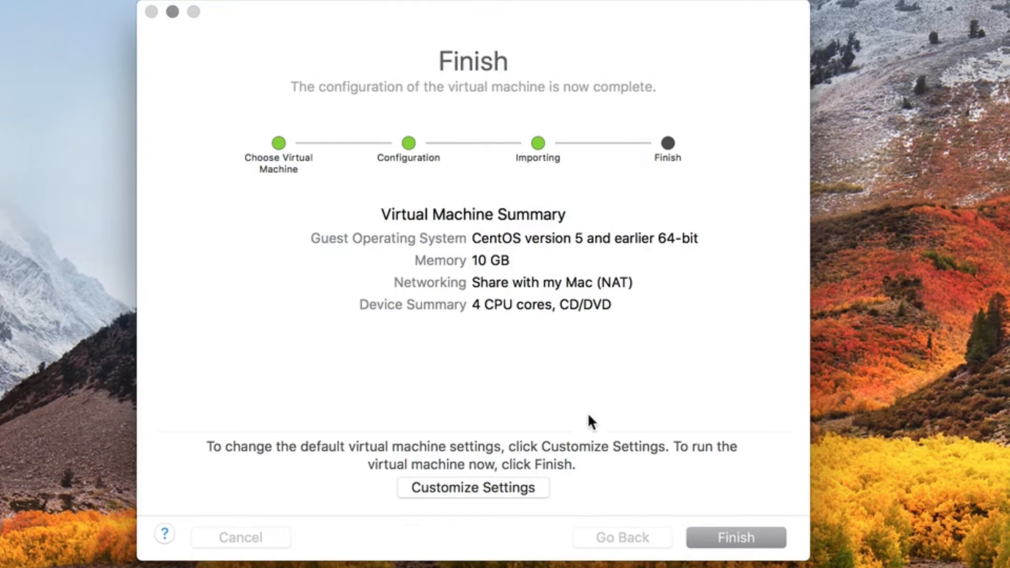
Finish the import of the 10 GB, 4-core CentOS sandbox and run the machine.
left_click(735, 538)
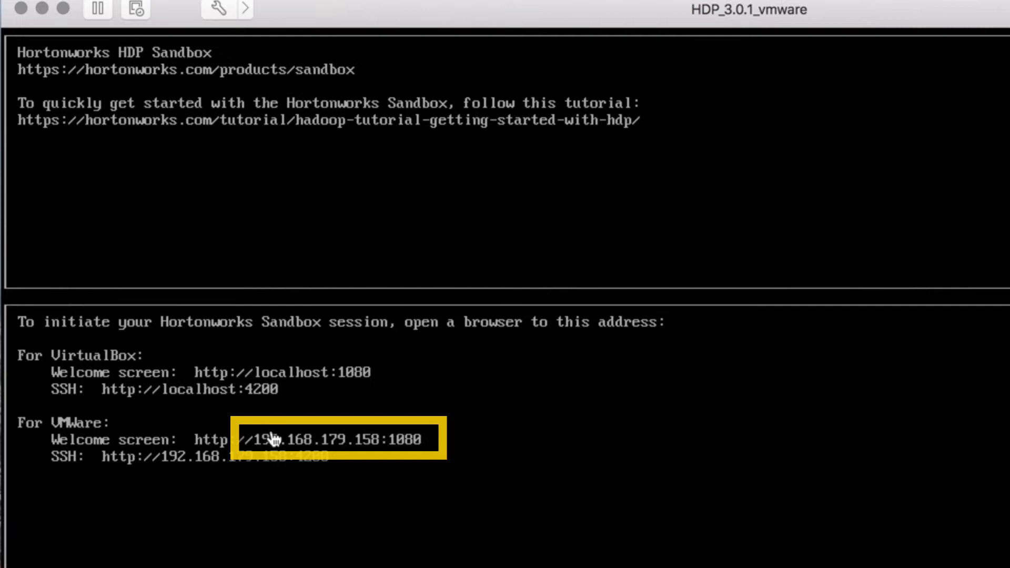
mouse_move(370, 458)
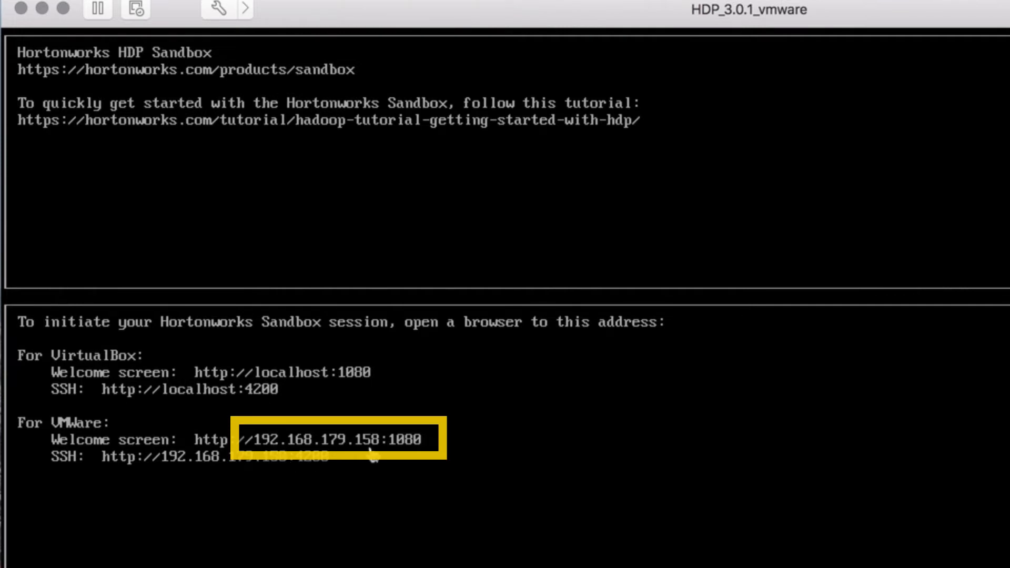
mouse_move(371, 452)
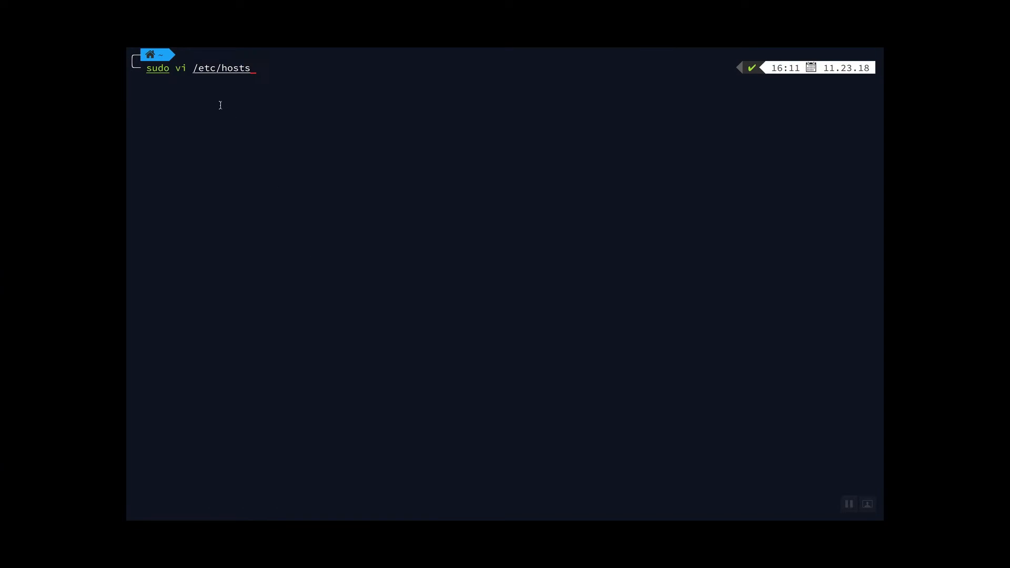
Add '192.168.179.158 sandbox-hdp.hortonworks.com' to the hosts file in vim and save with :x.
key("Return")
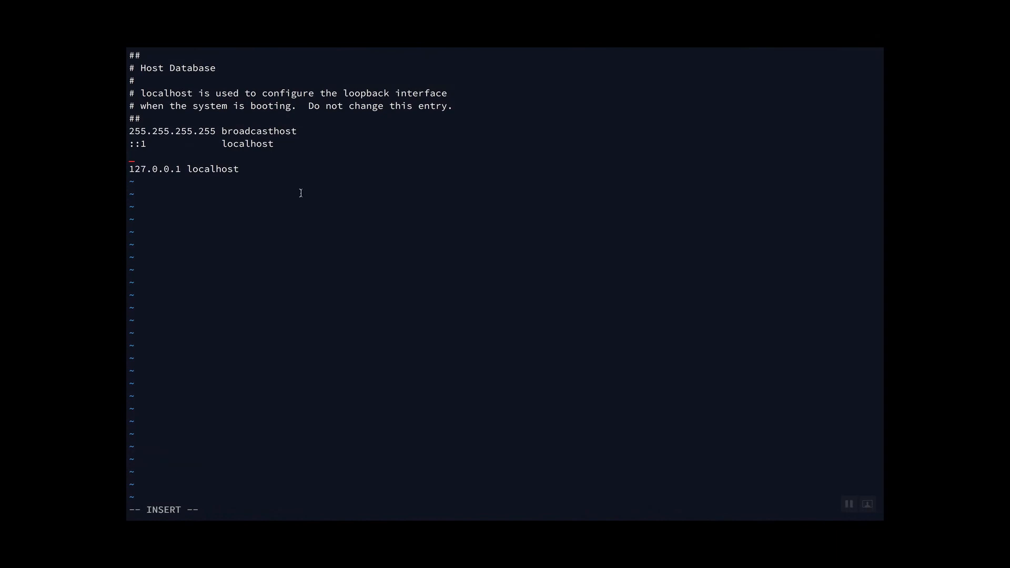
type("192")
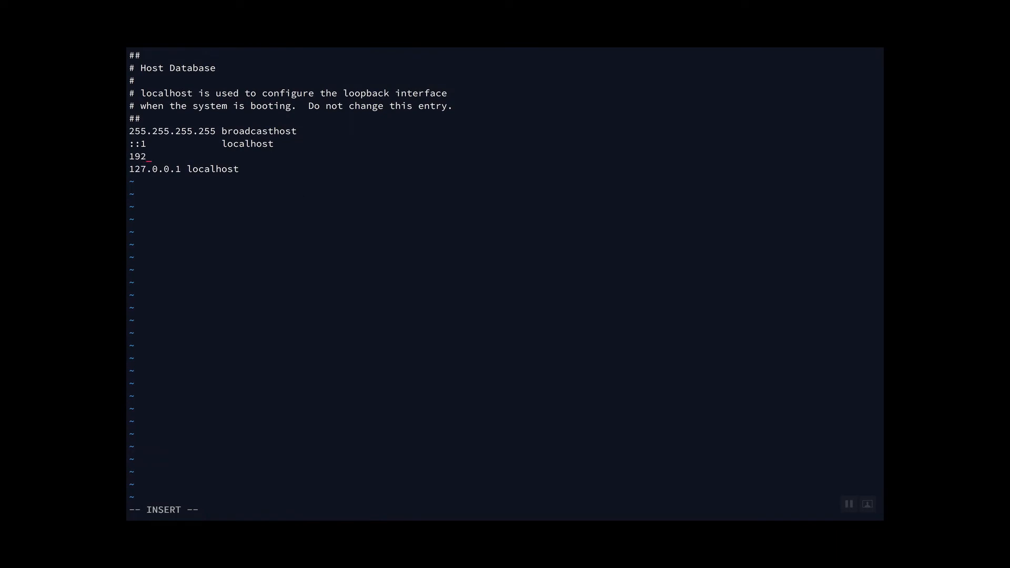
type(".168")
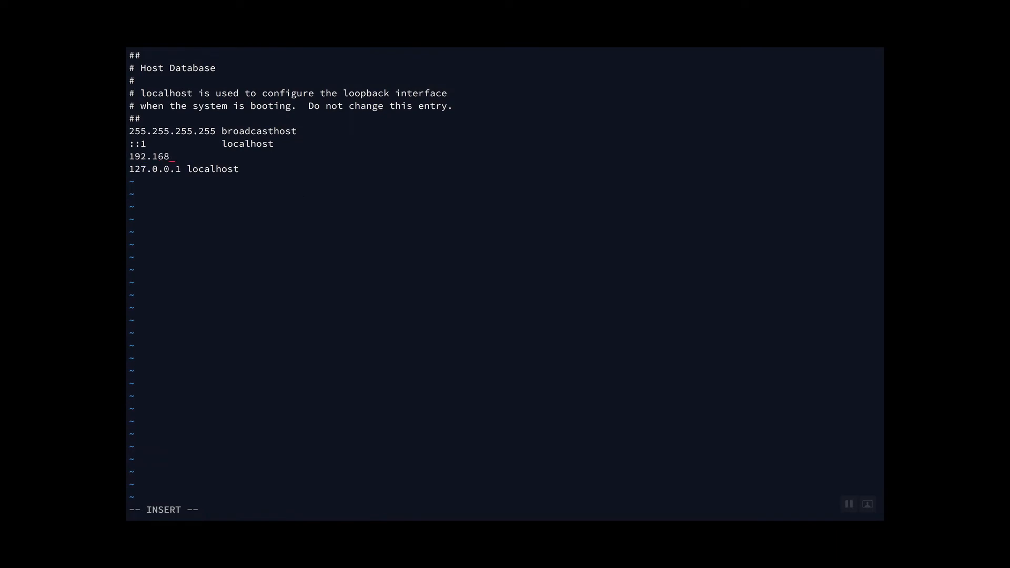
type(".")
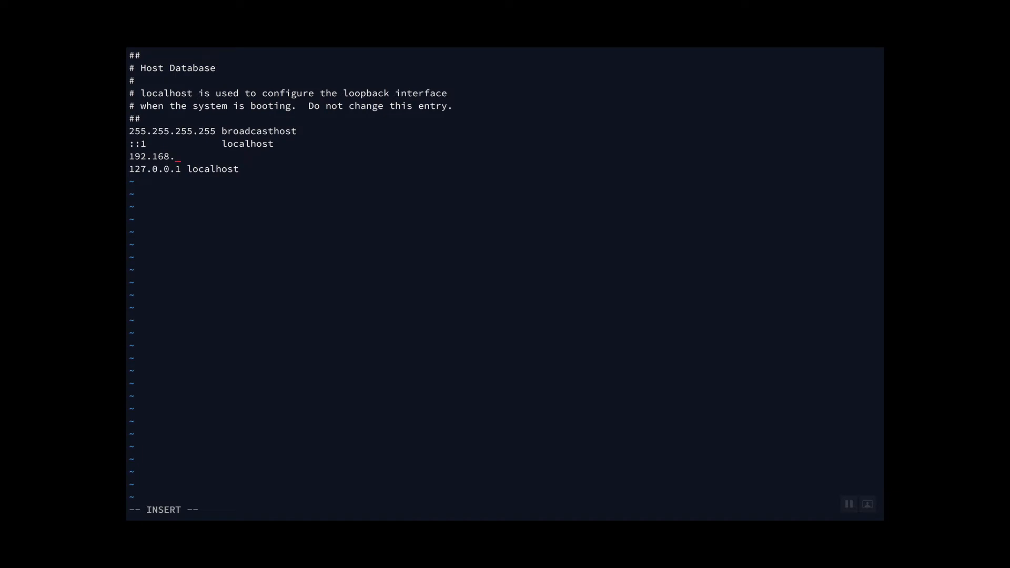
type("179")
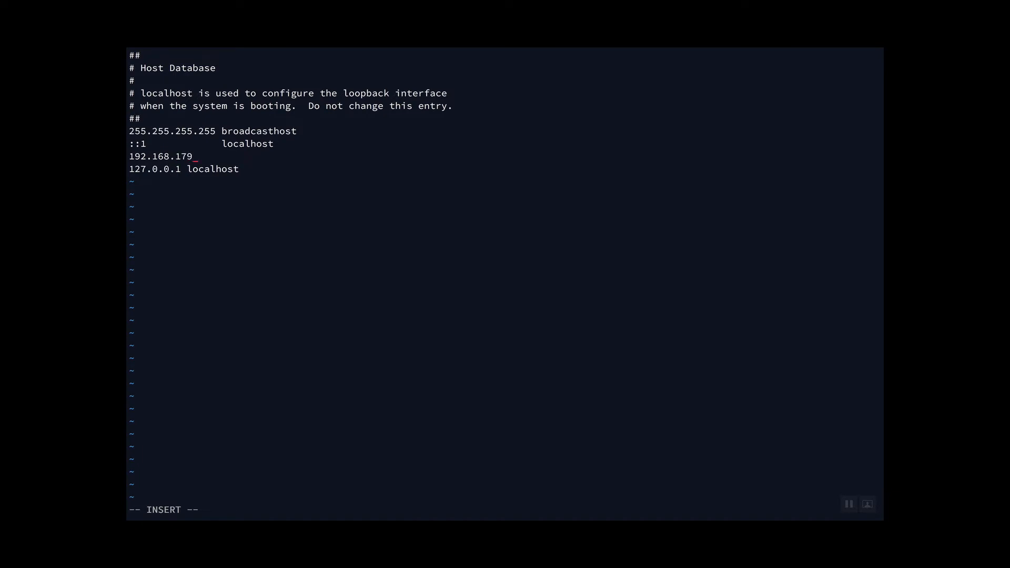
type(".158")
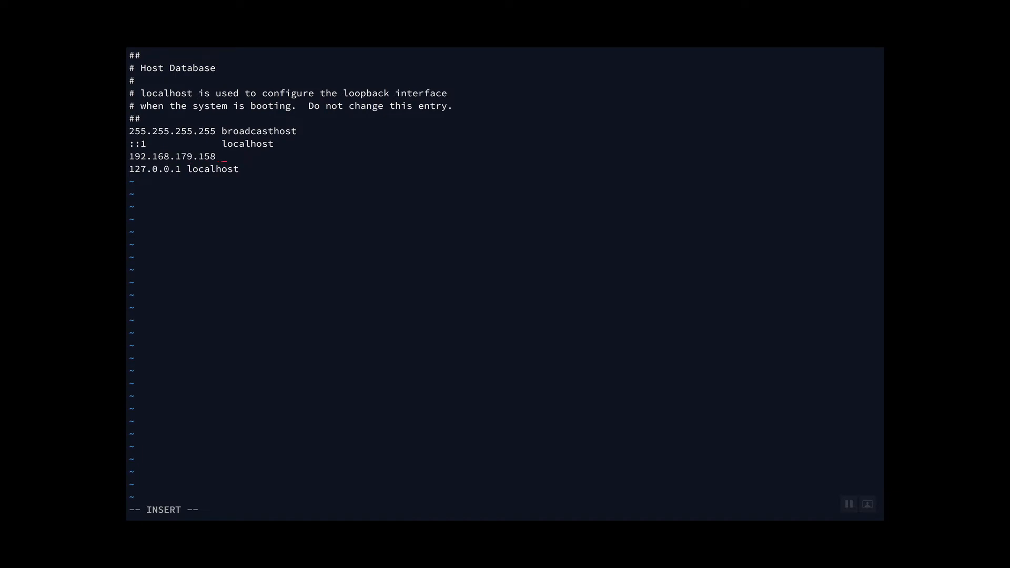
type("sandbox-h")
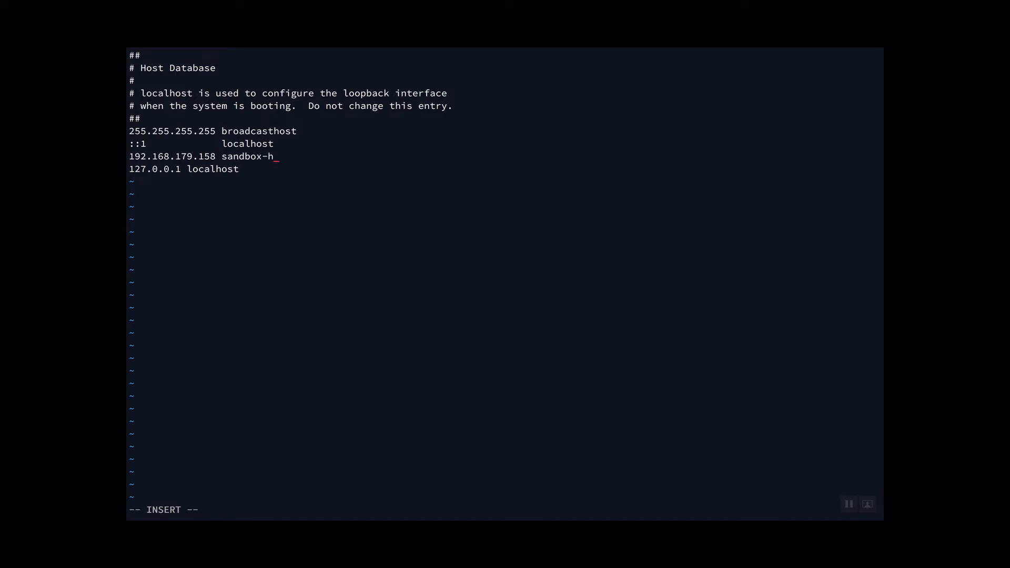
type("dp.hor")
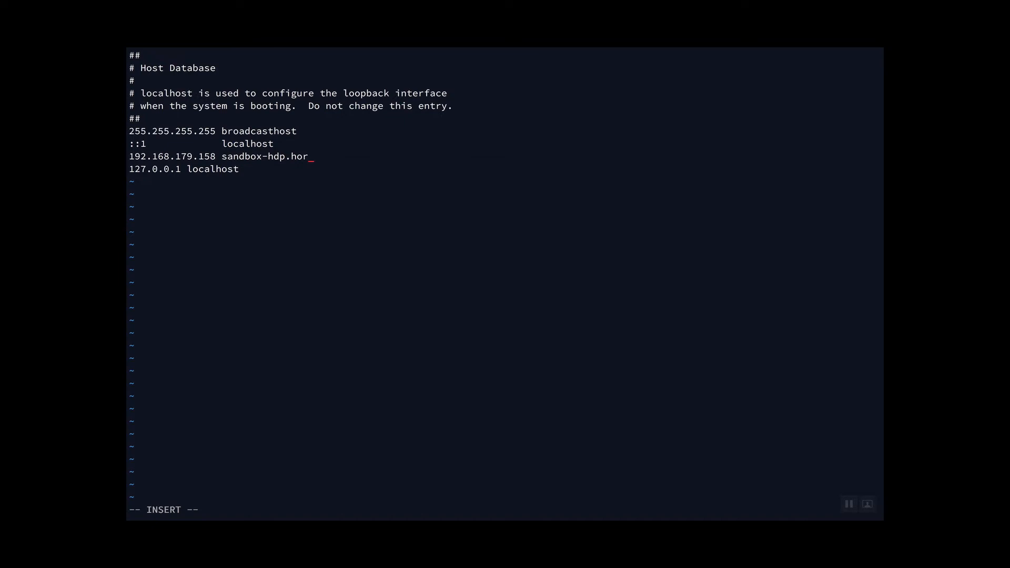
type("tonworks")
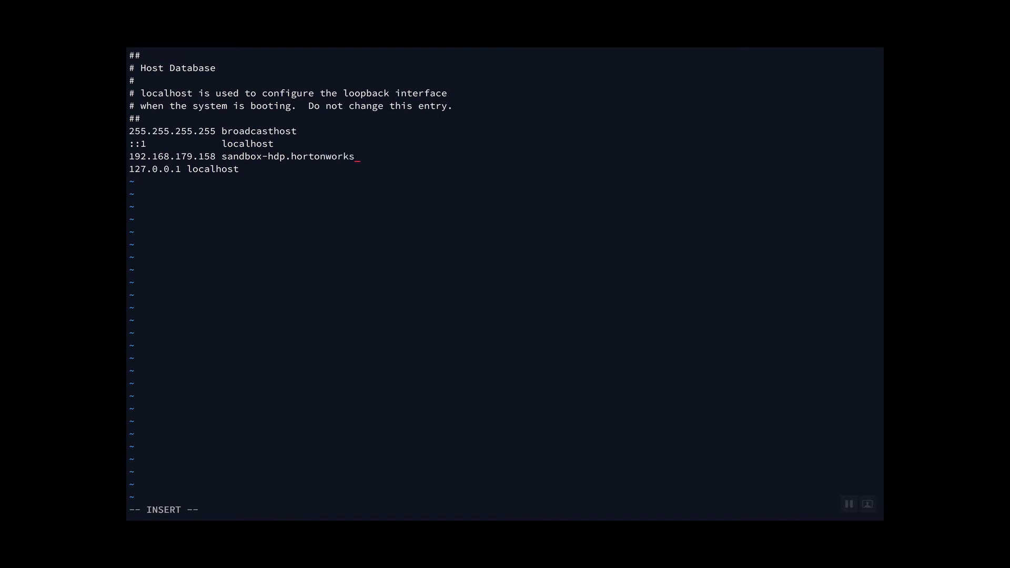
type(".com")
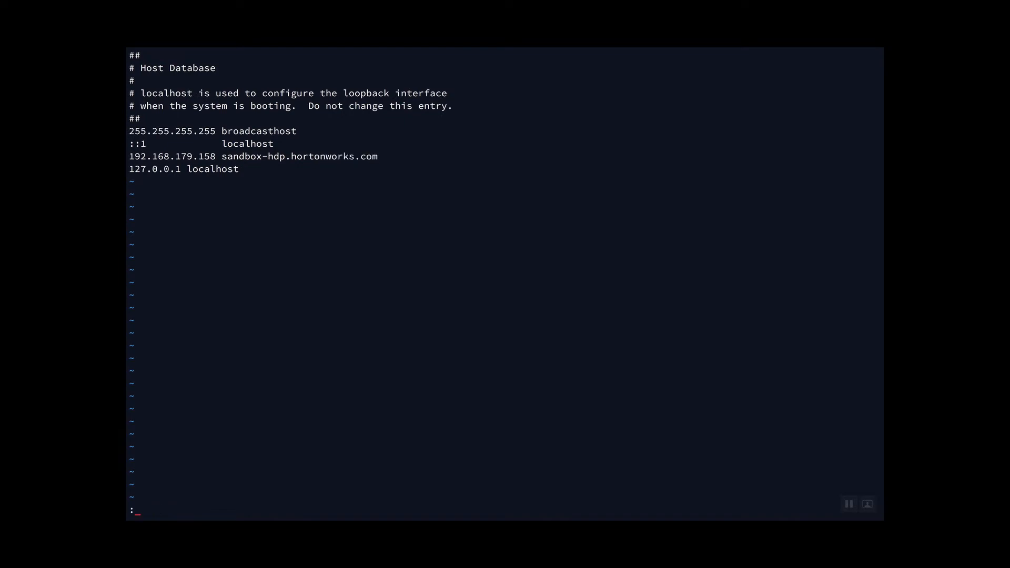
type("x")
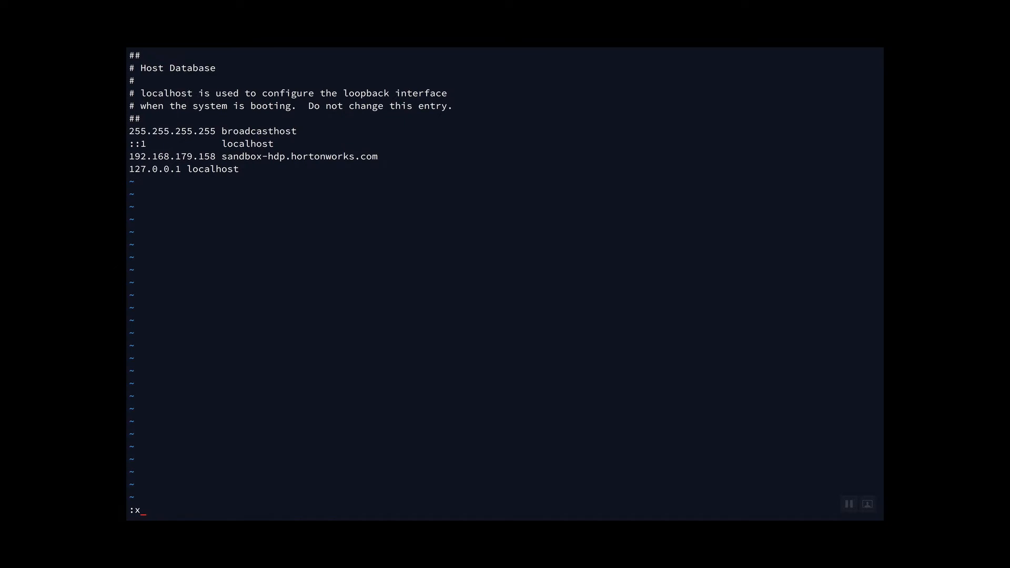
key("Return")
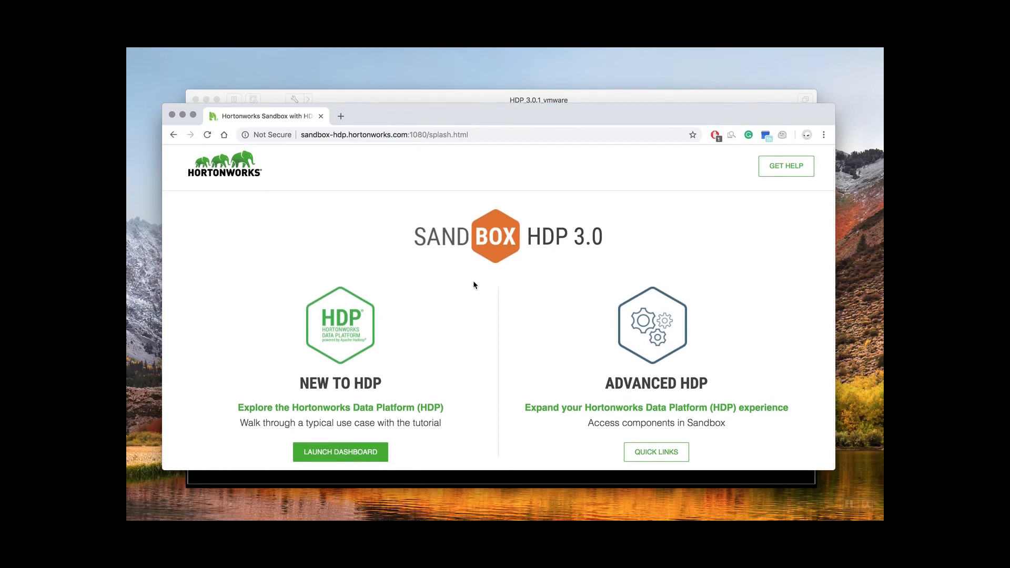
mouse_move(636, 438)
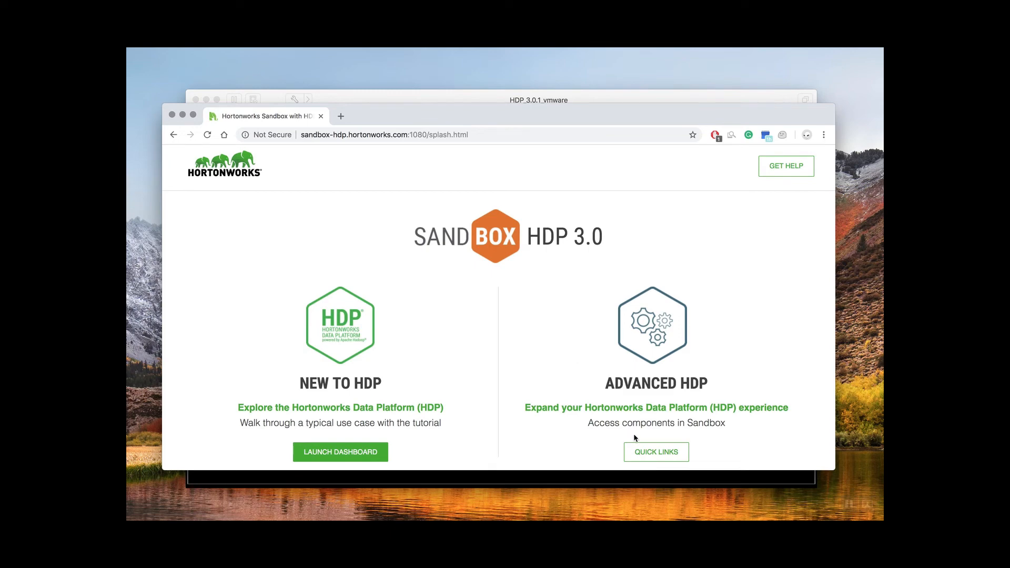
Go to the Advanced HDP Quick Links page from the Sandbox HDP 3.0 splash page.
left_click(655, 452)
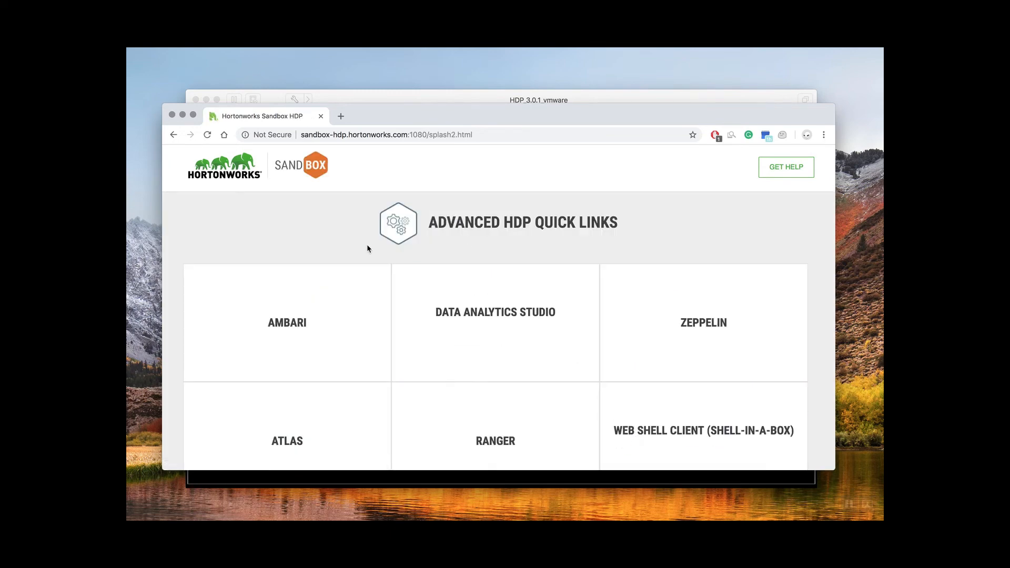
mouse_move(346, 259)
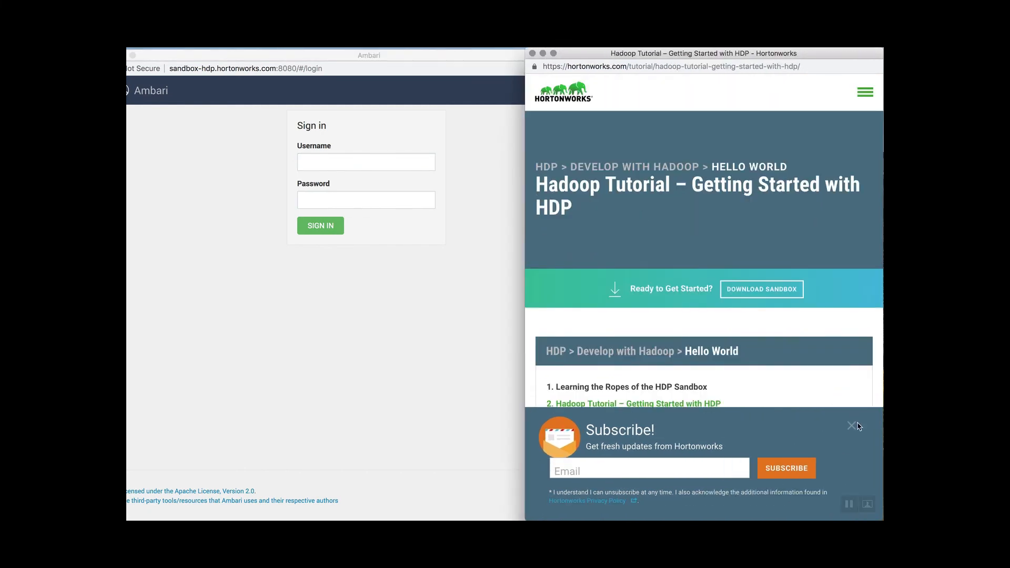
Dismiss the tutorial's Subscribe popup and scroll to the Getting Started tutorial list.
left_click(851, 427)
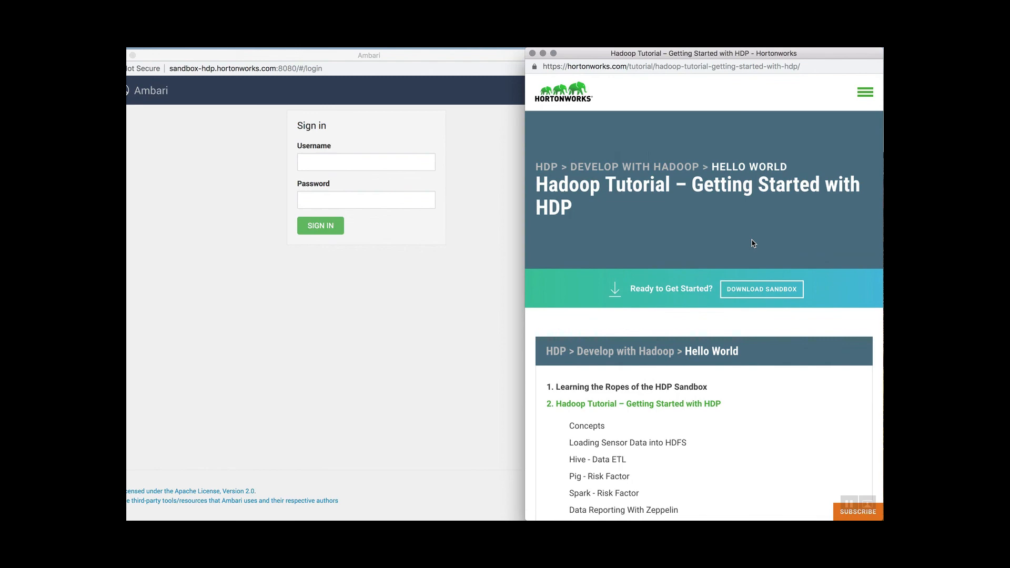
scroll("down", 3)
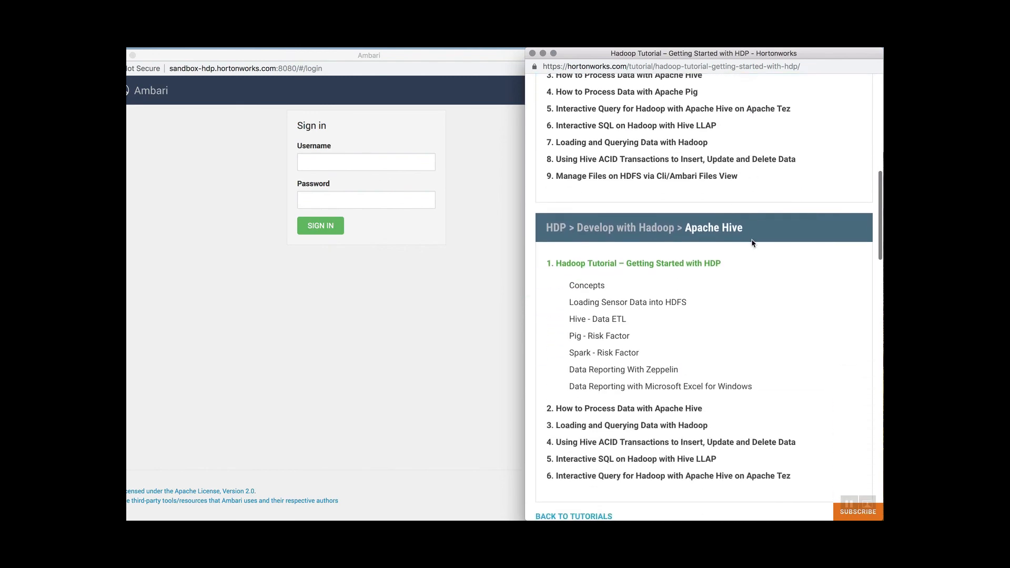